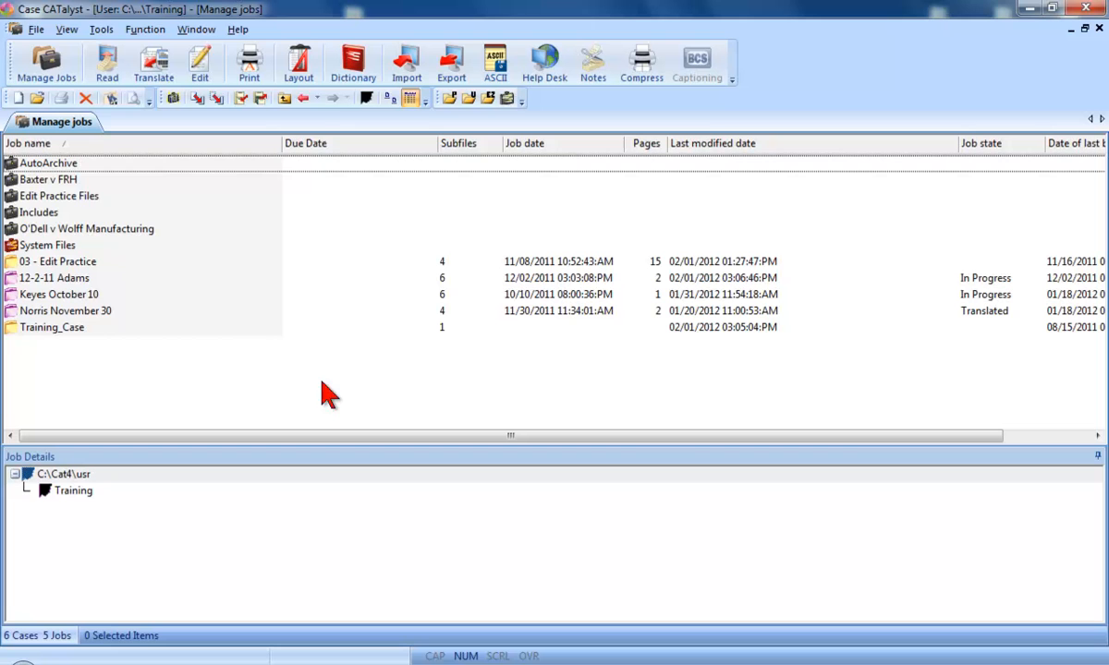
mouse_move(299, 74)
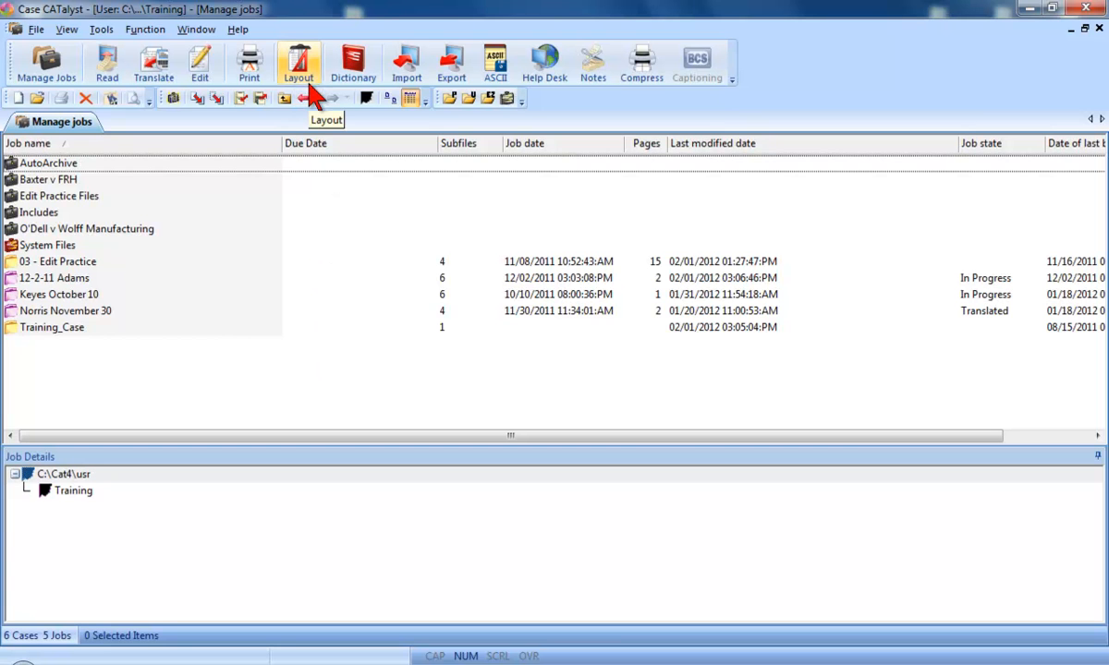
Step: Cancel the Open dialog, then open Layouts in System Files and open My Layout
left_click(298, 63)
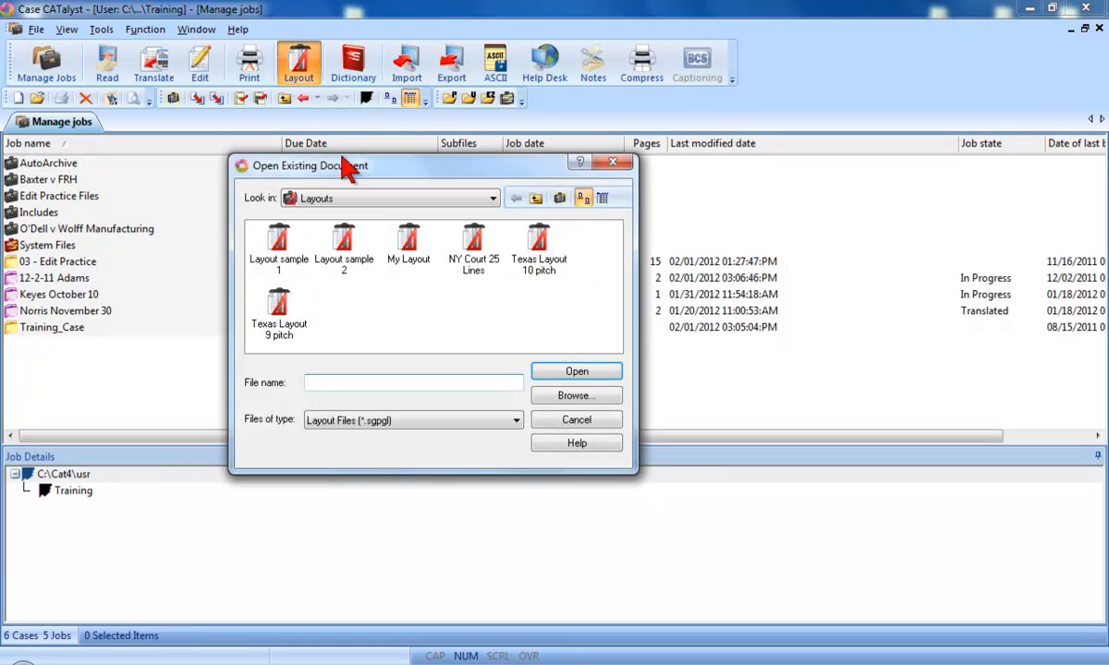
left_click(408, 242)
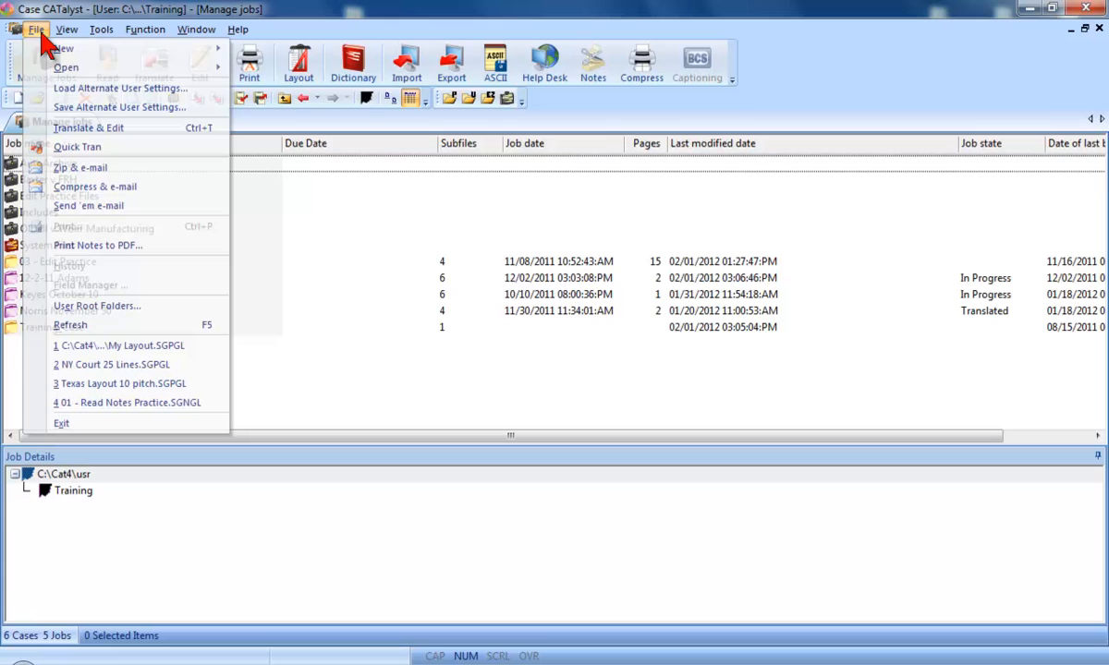
left_click(67, 67)
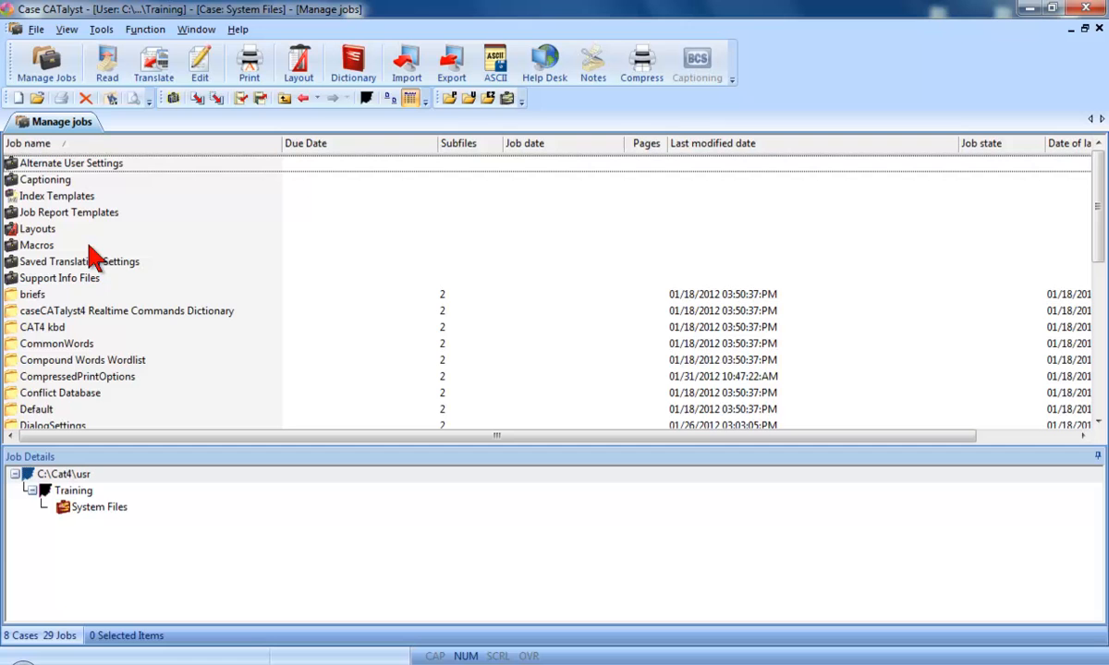
left_click(37, 229)
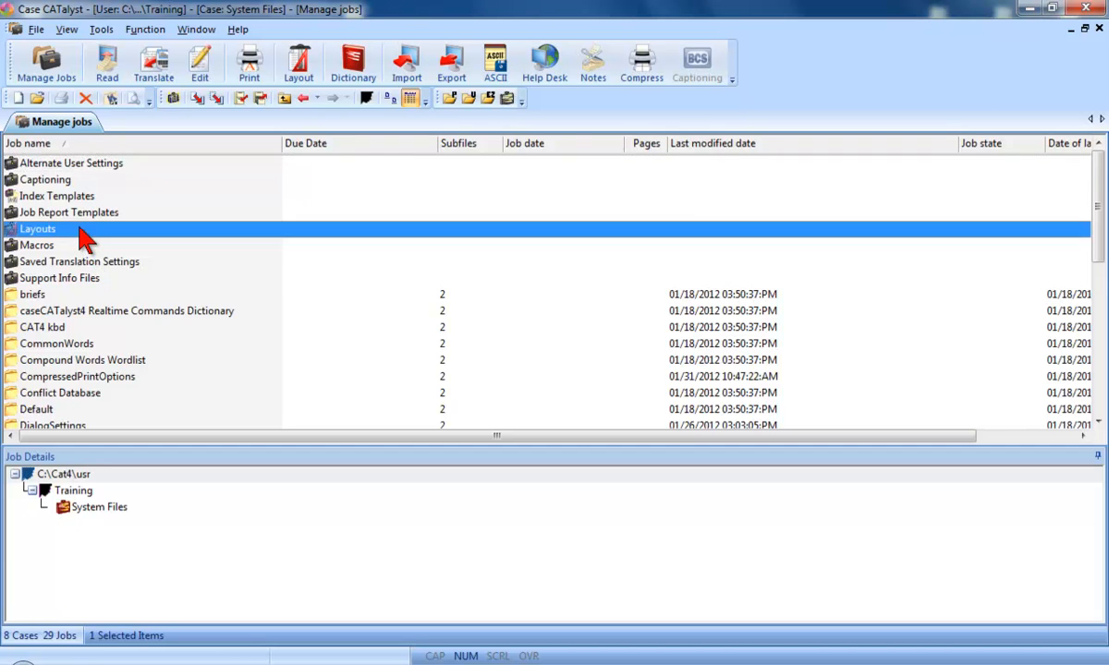
double_click(38, 228)
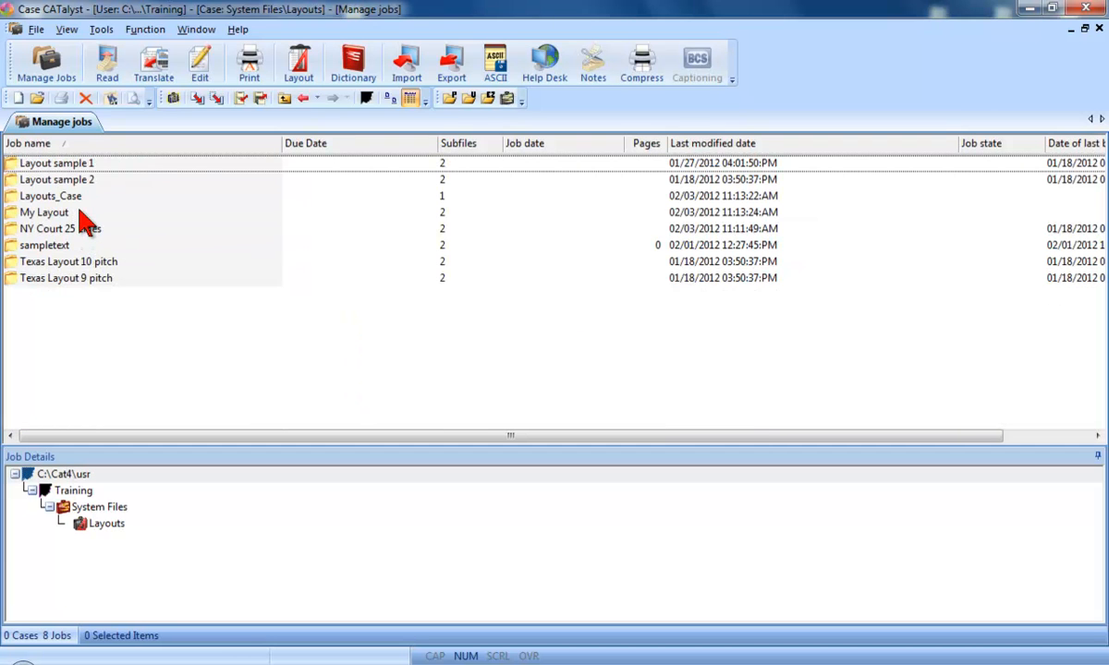
double_click(43, 211)
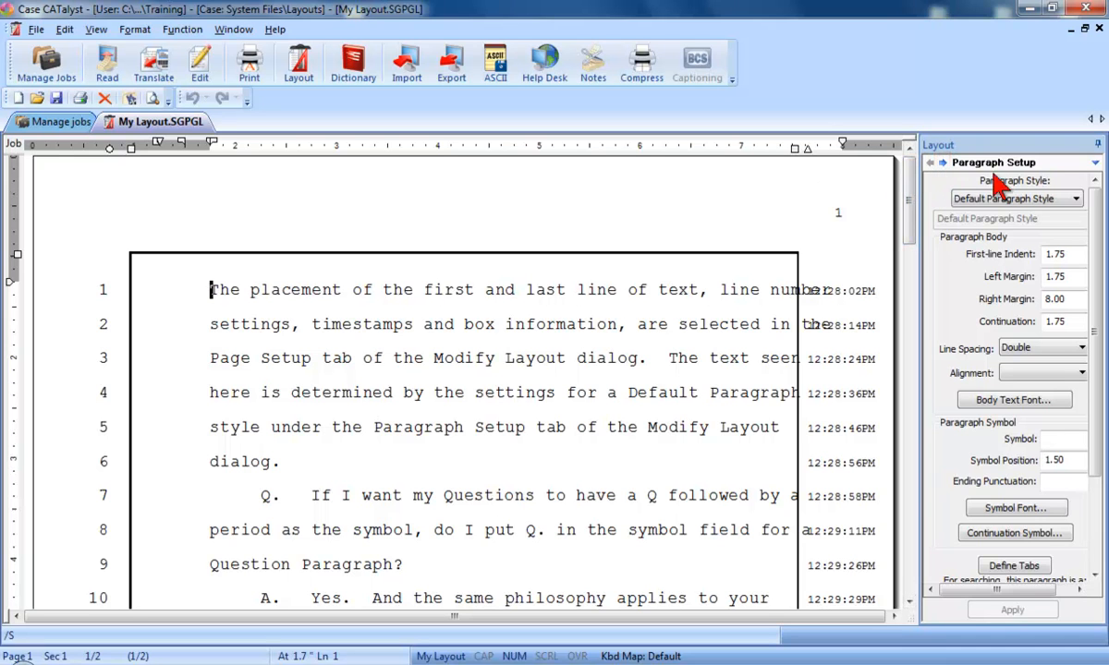
Step: Switch the Layout pane from Paragraph Setup to Page Setup
left_click(1094, 162)
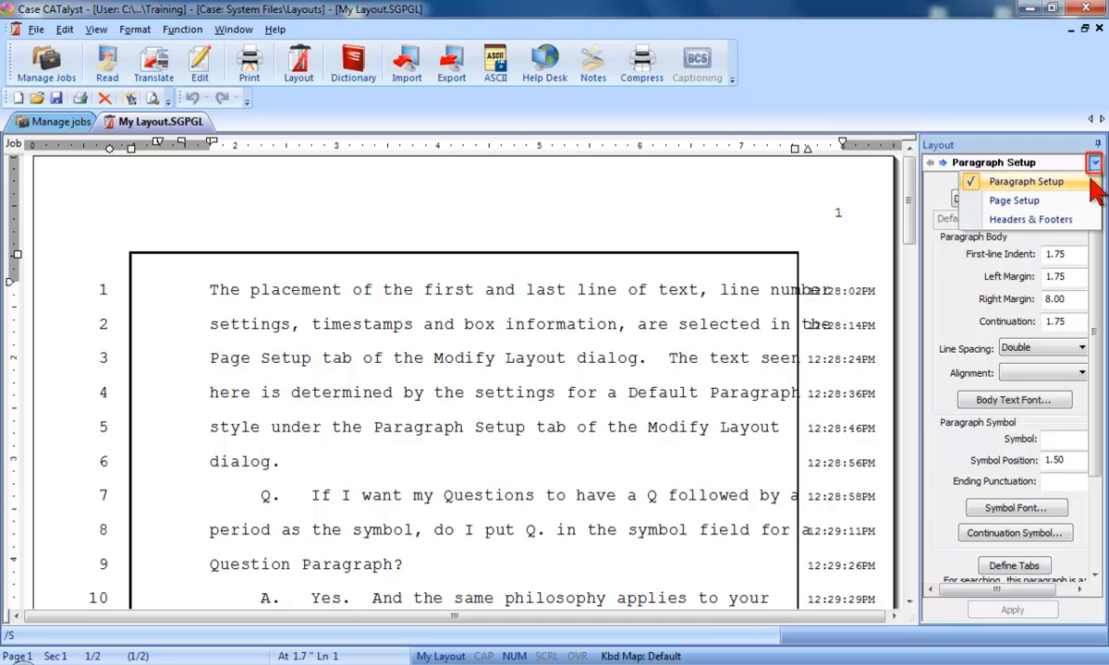
mouse_move(1014, 201)
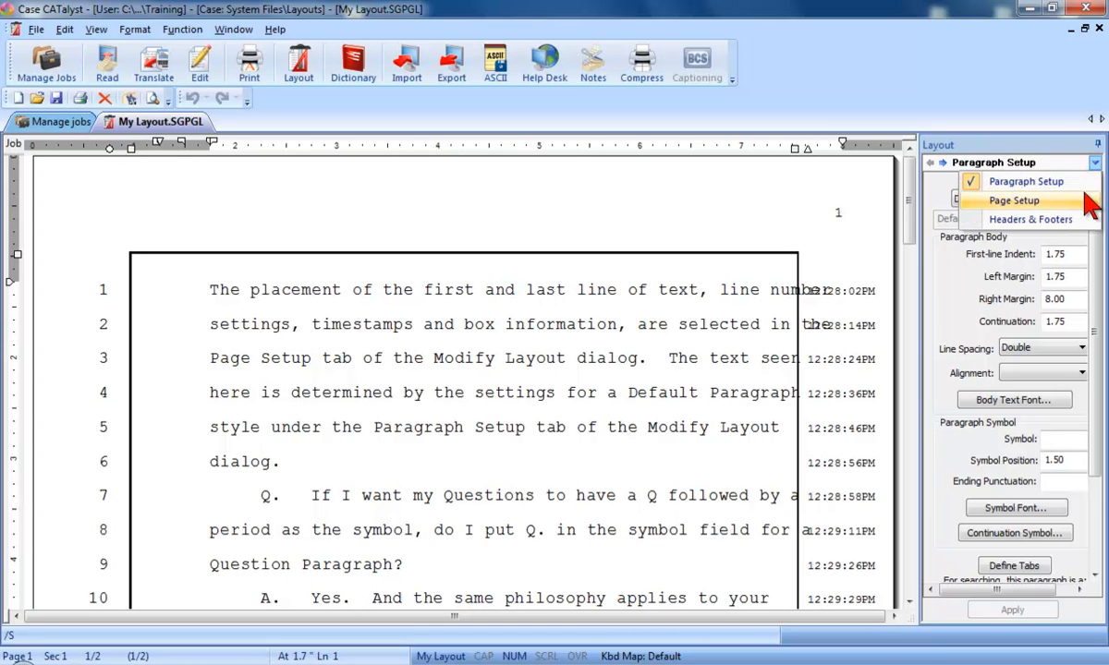
left_click(1013, 200)
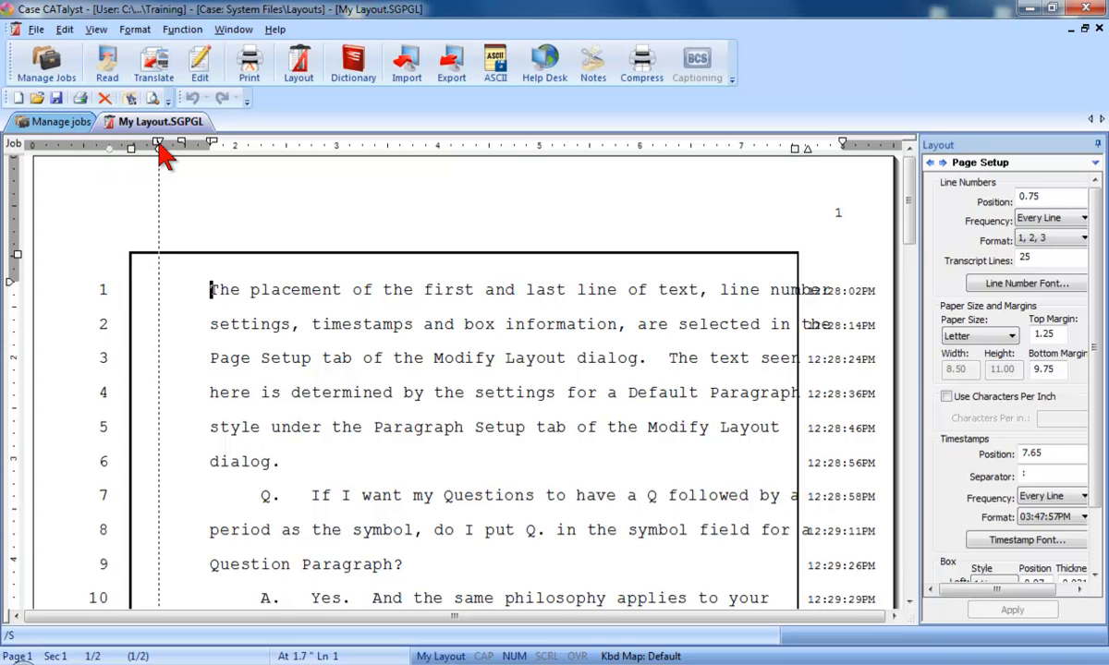
Step: Put line numbers at 1.24, keeping Every Line, 1, 2, 3 format and 25 lines
left_click(1049, 195)
type("1.24")
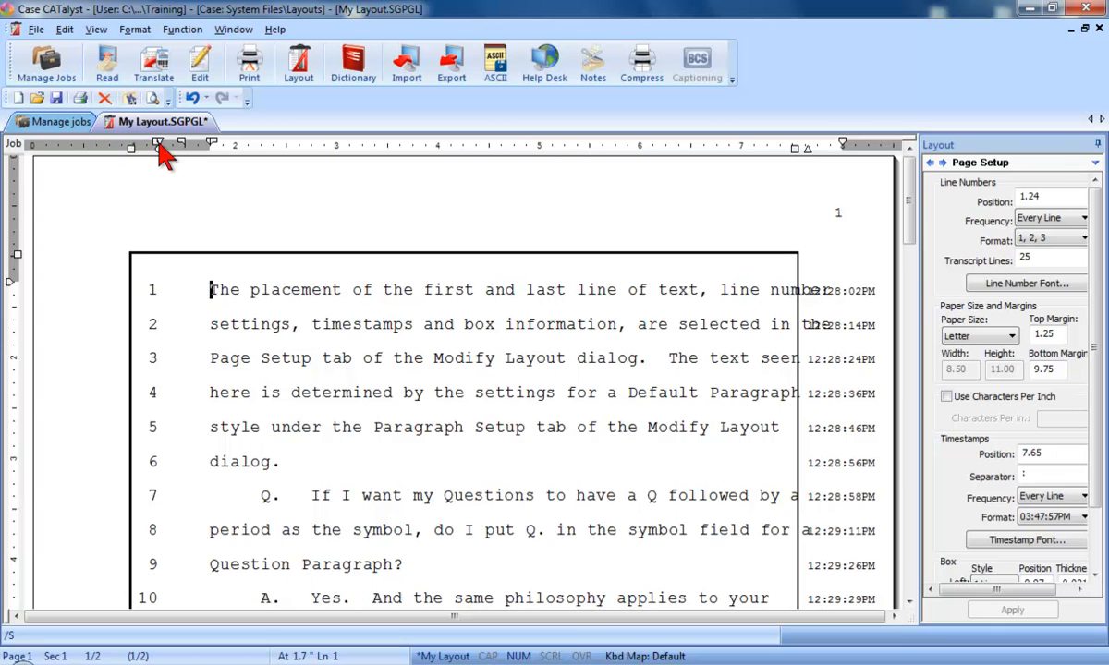
mouse_move(935, 199)
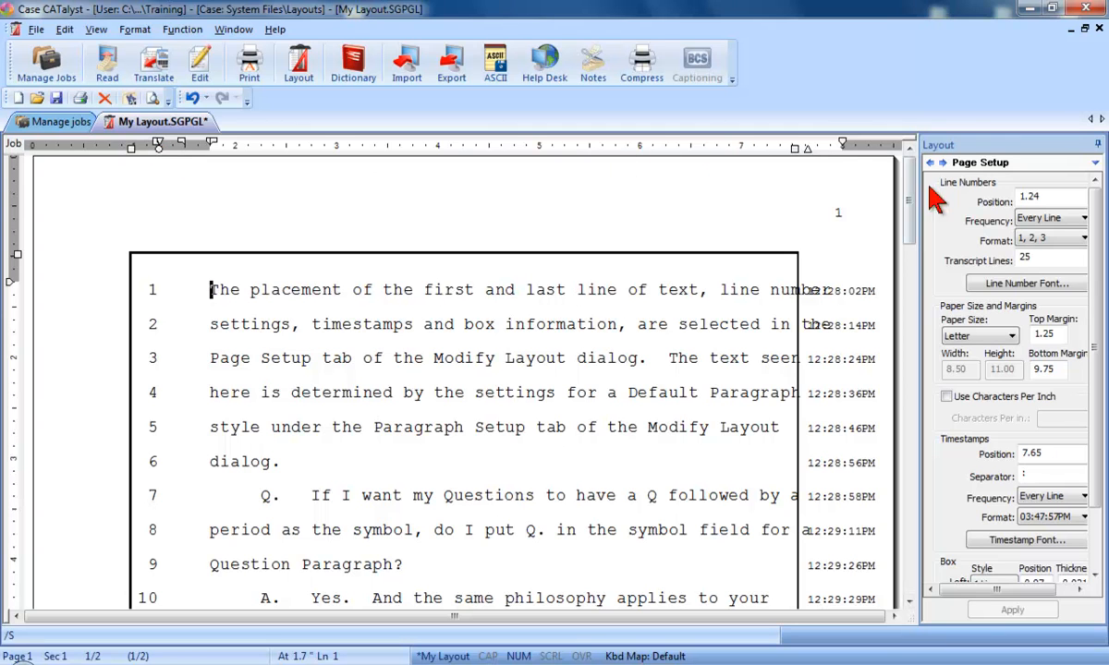
left_click(1083, 218)
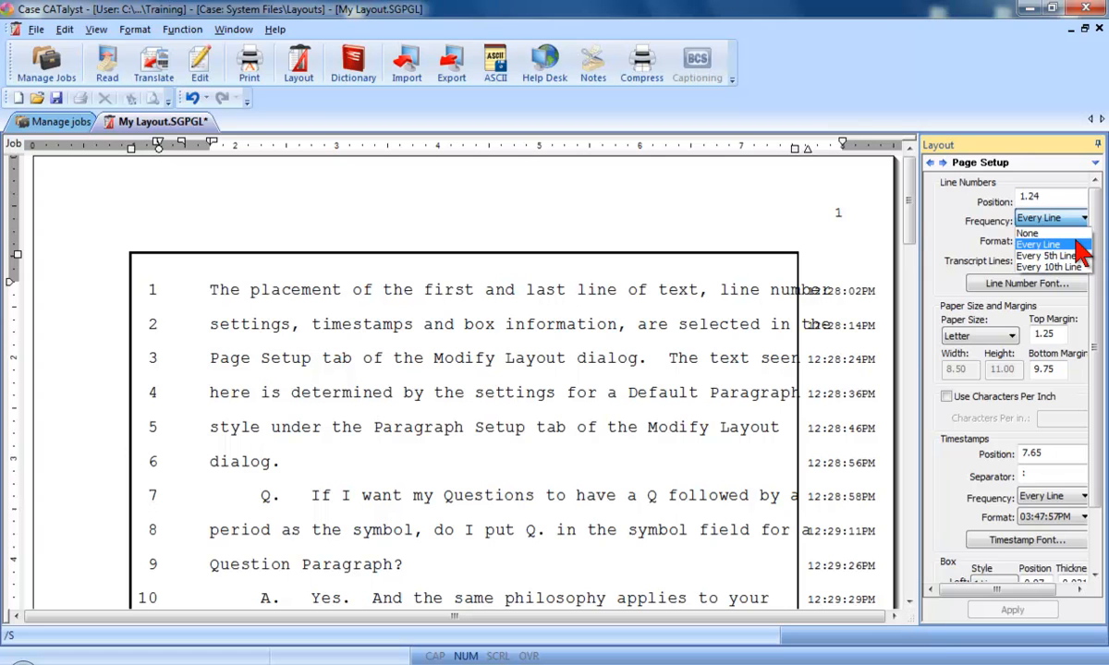
left_click(1044, 241)
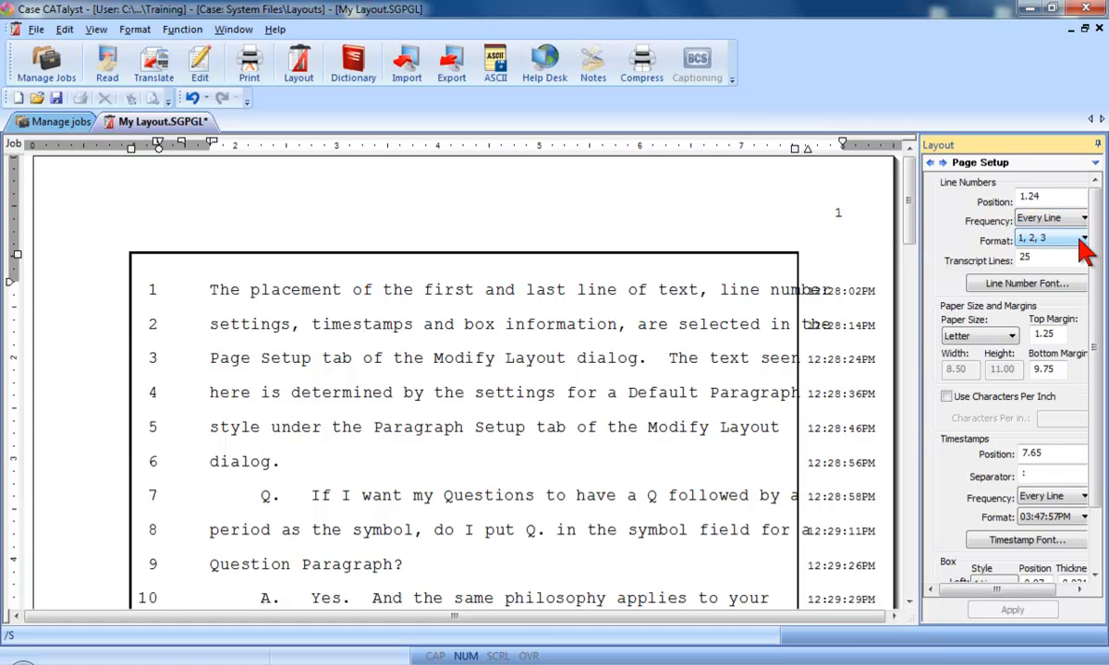
left_click(1081, 240)
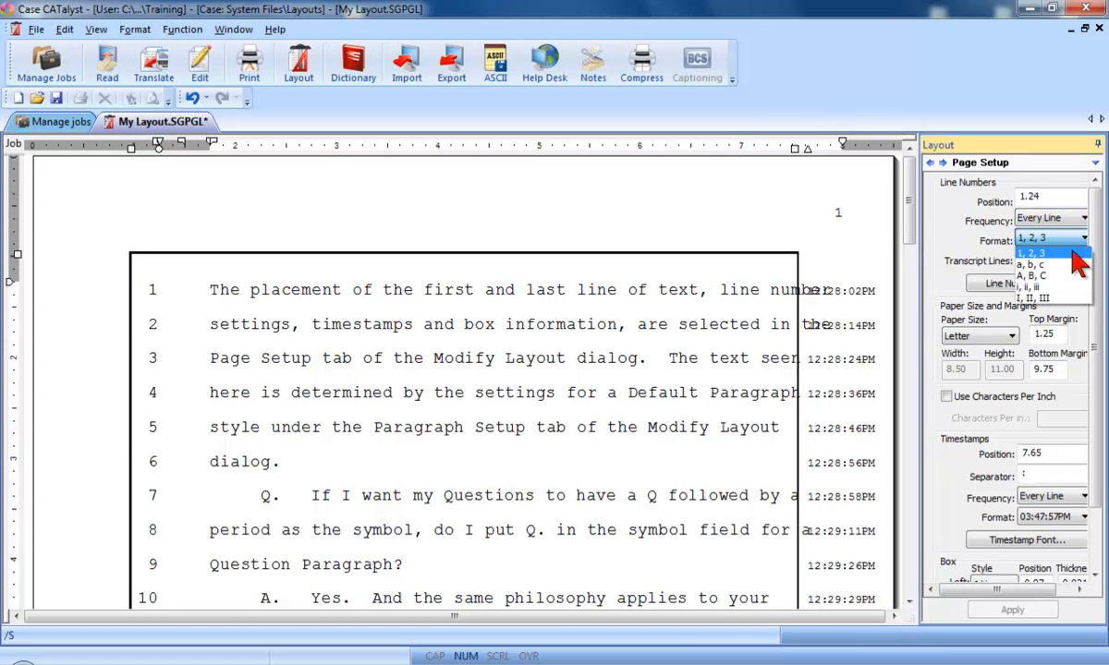
mouse_move(1080, 268)
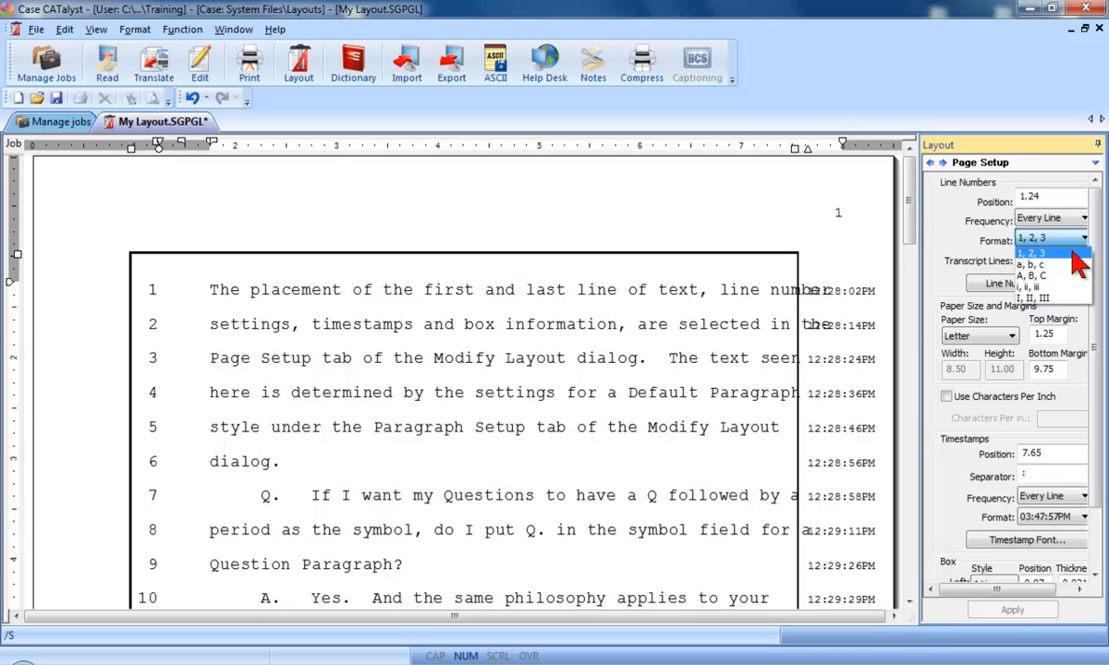
left_click(1030, 252)
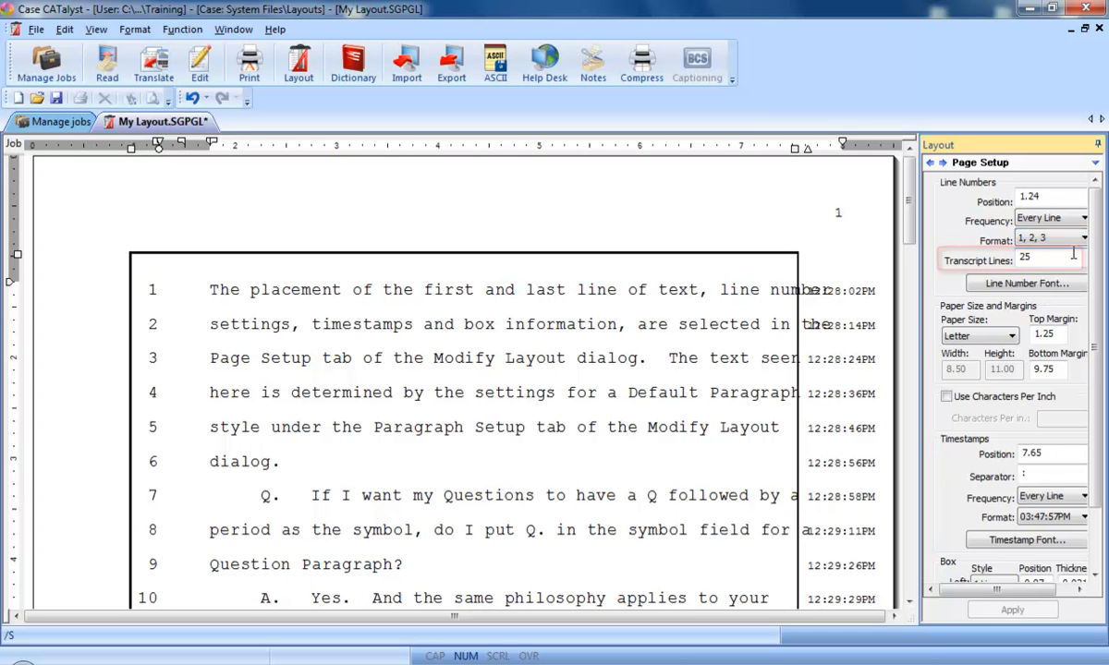
left_click(1050, 260)
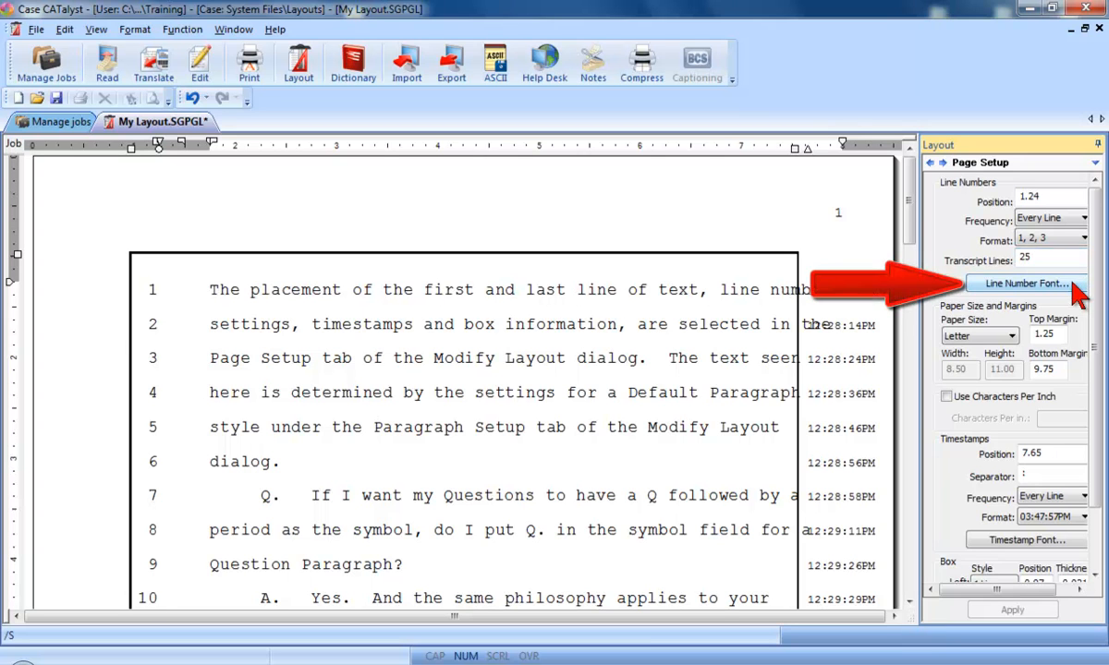
left_click(1023, 284)
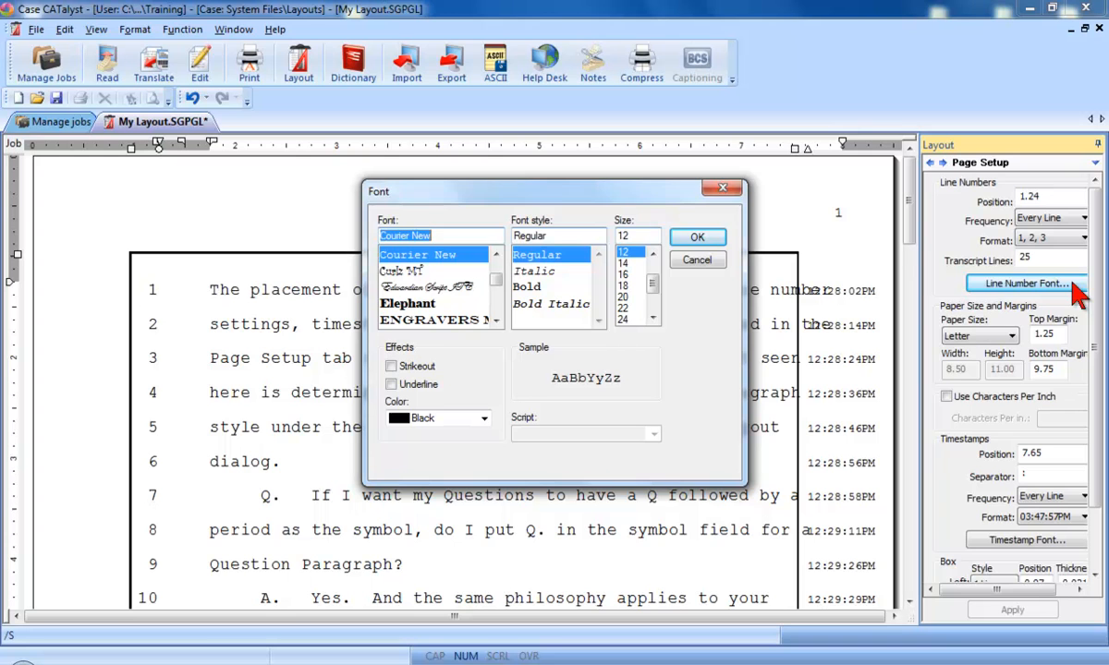
mouse_move(730, 272)
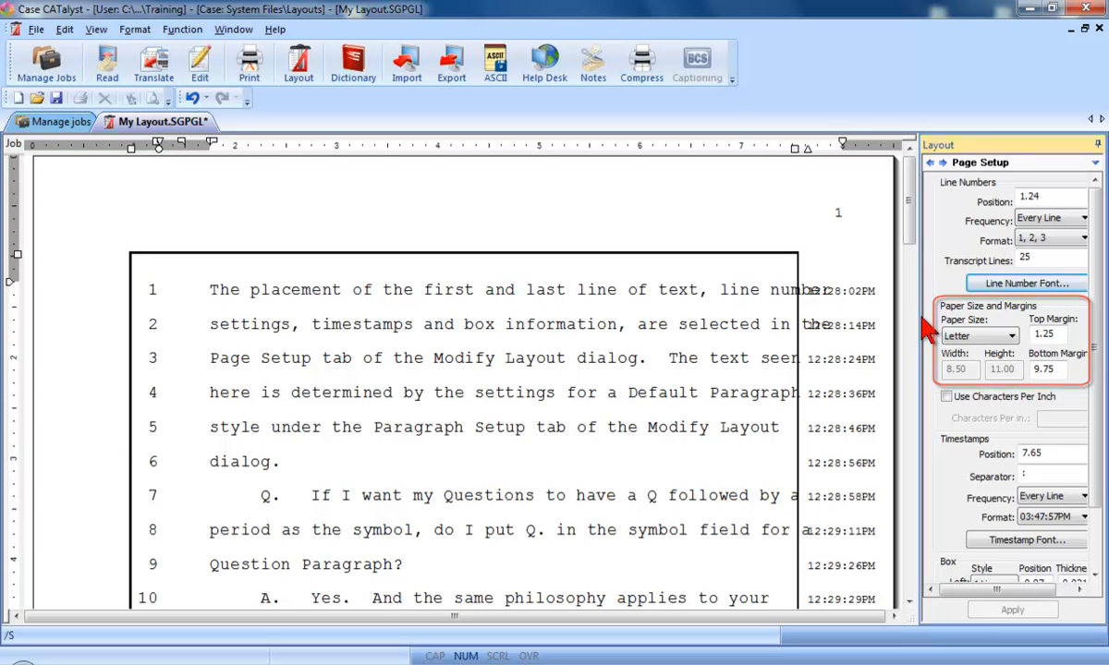
Step: Choose Letter paper with a 1.01 top margin and 9.98 bottom margin
left_click(1010, 336)
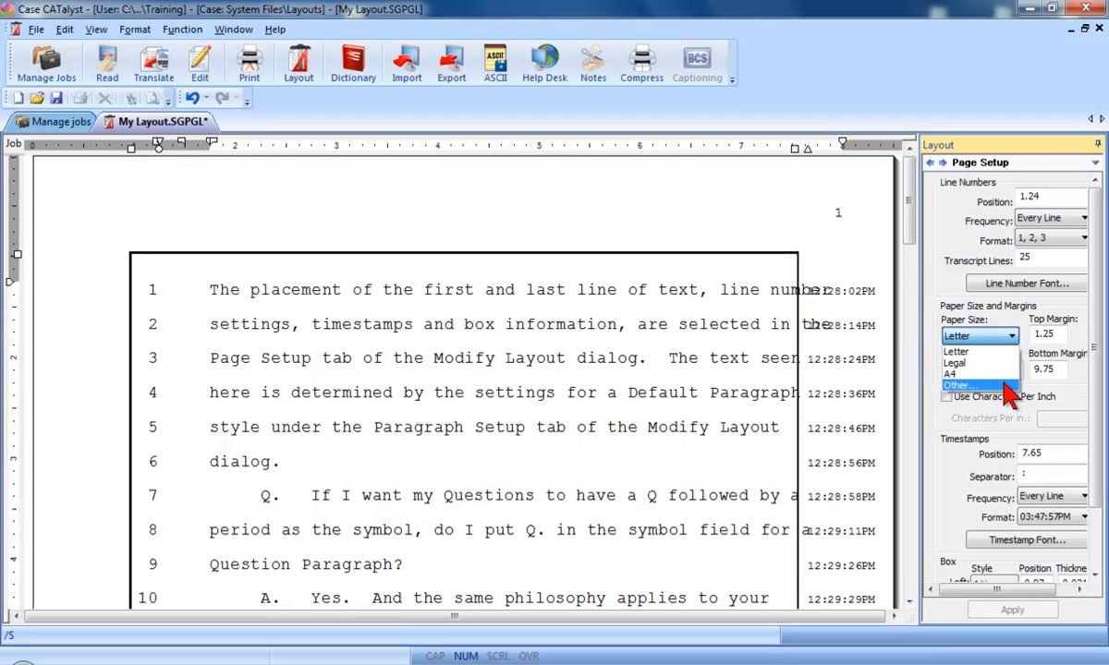
left_click(963, 385)
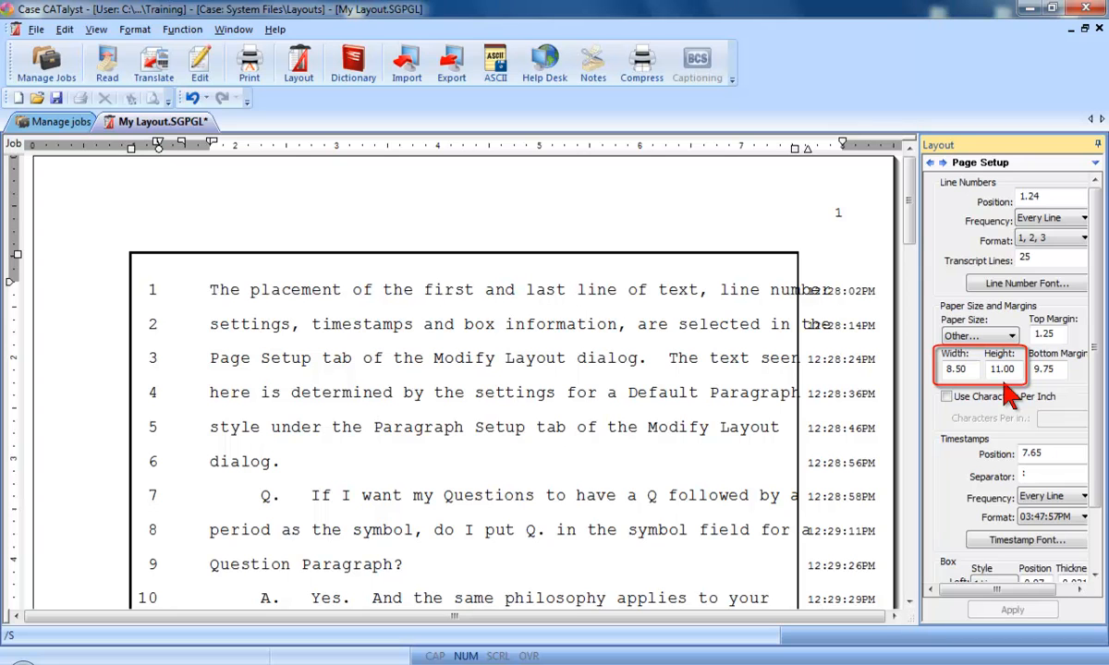
left_click(1010, 336)
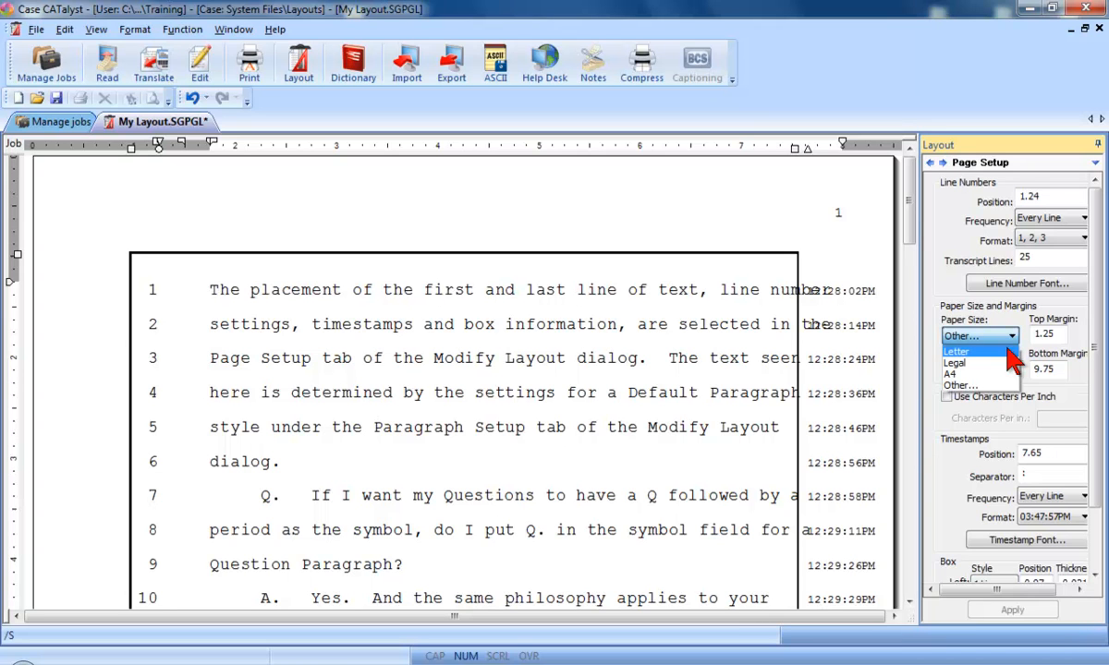
left_click(955, 351)
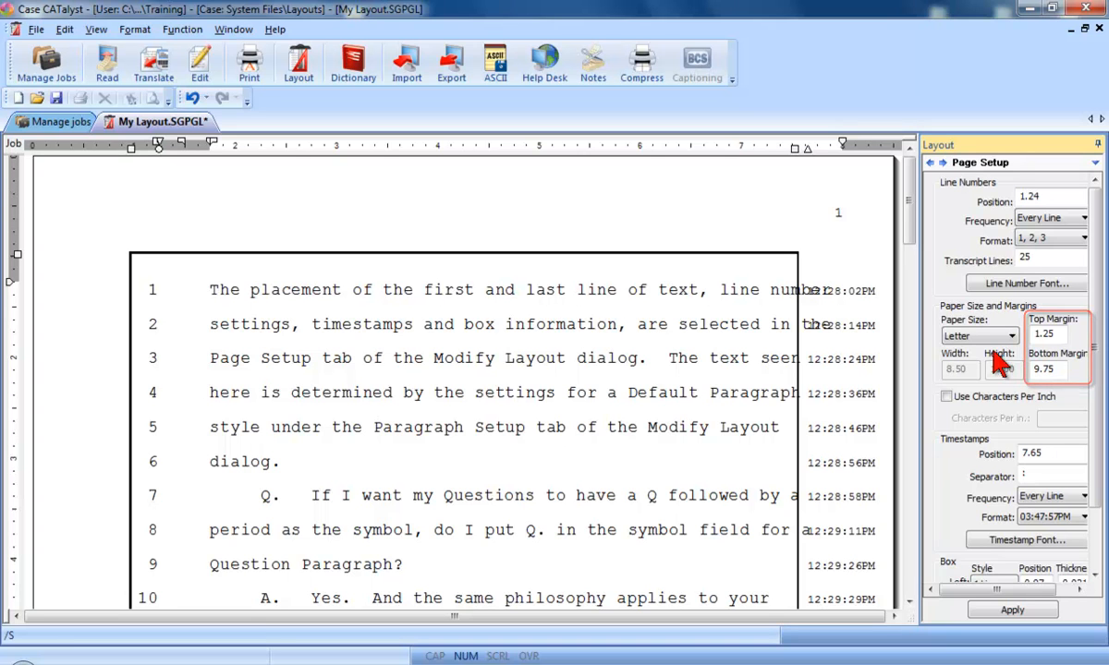
type("11.00")
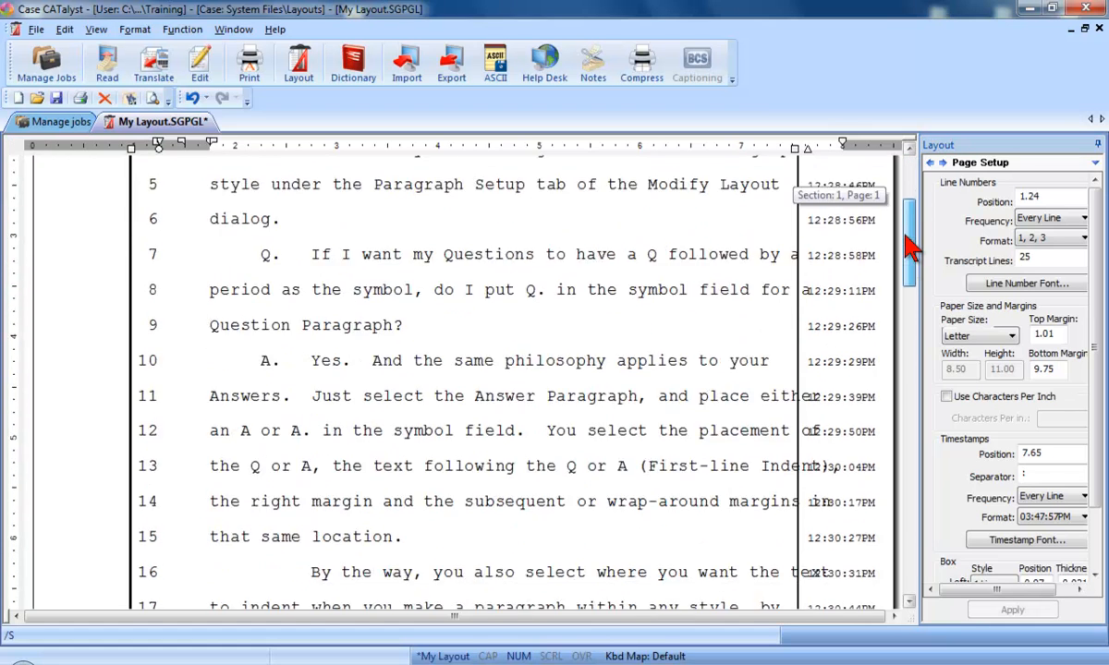
scroll("down", 3)
type("9.98")
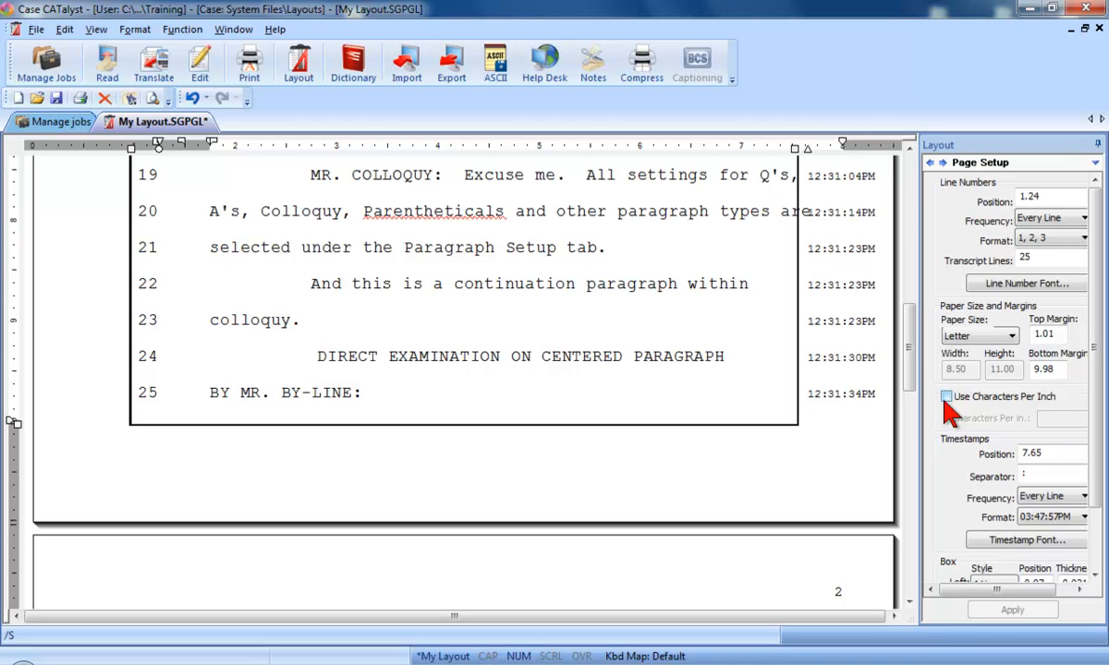
Step: Check Use Characters Per Inch, keeping it at 10.00
left_click(946, 396)
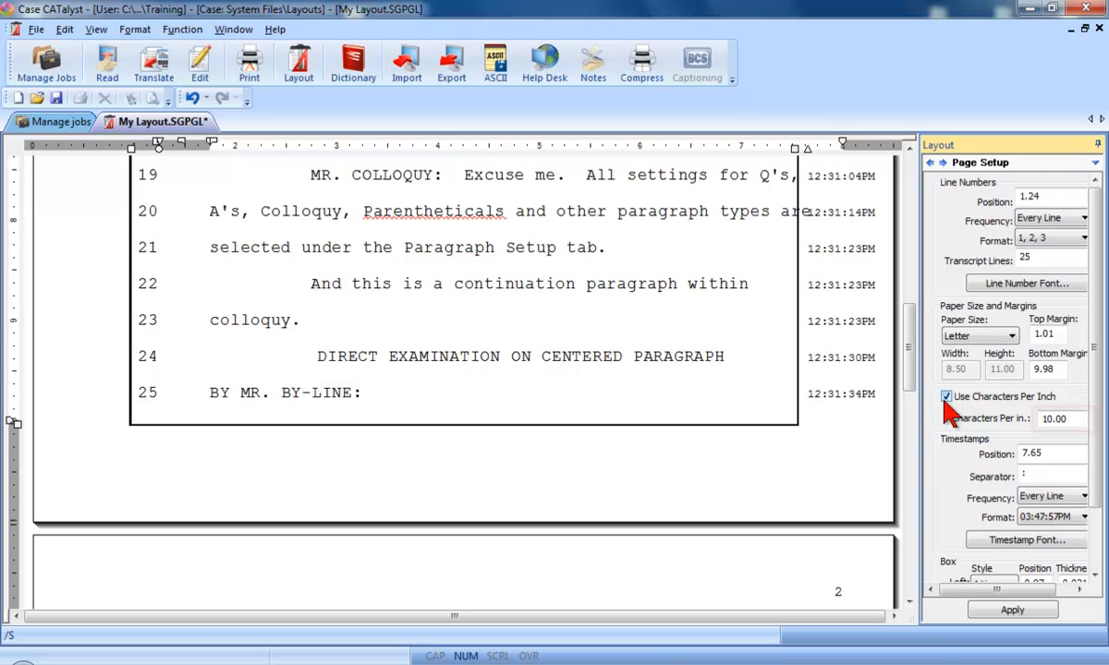
left_click(1061, 418)
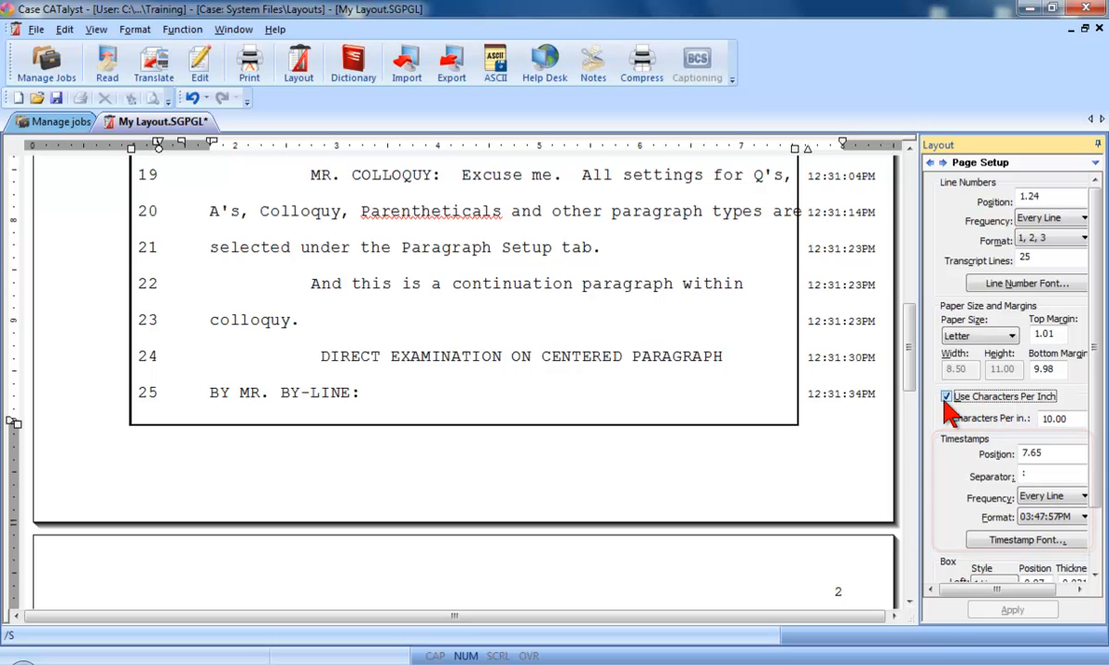
Step: Set timestamp position to 0.16, review frequency and format, and view the timestamp font
left_click(945, 396)
type("0.16")
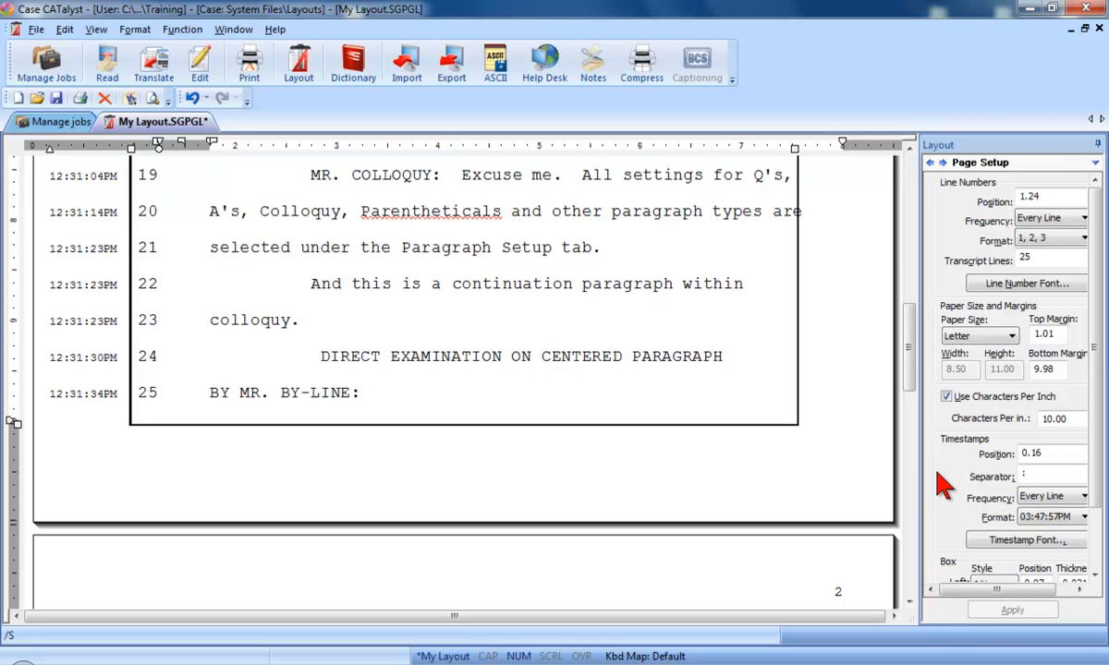
mouse_move(966, 494)
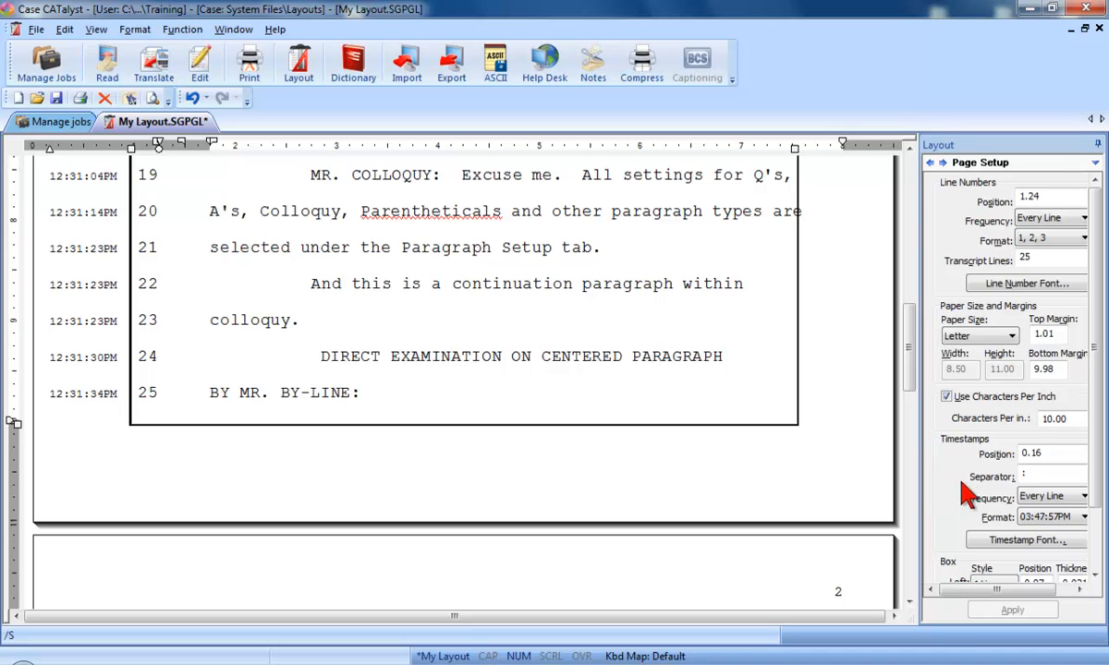
left_click(1044, 496)
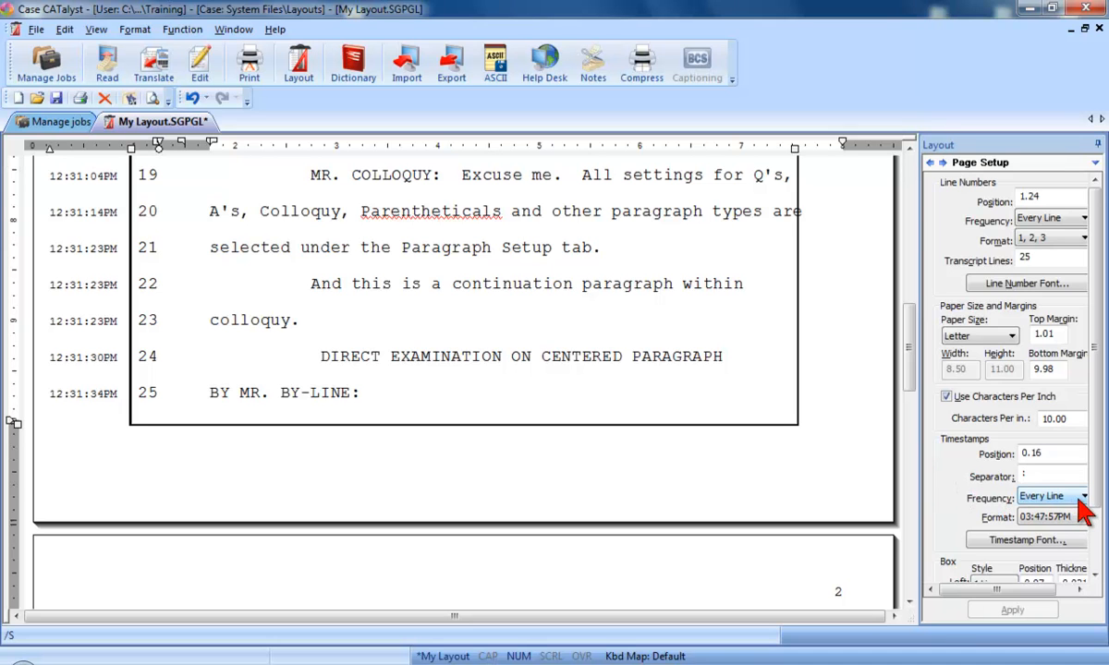
left_click(1082, 497)
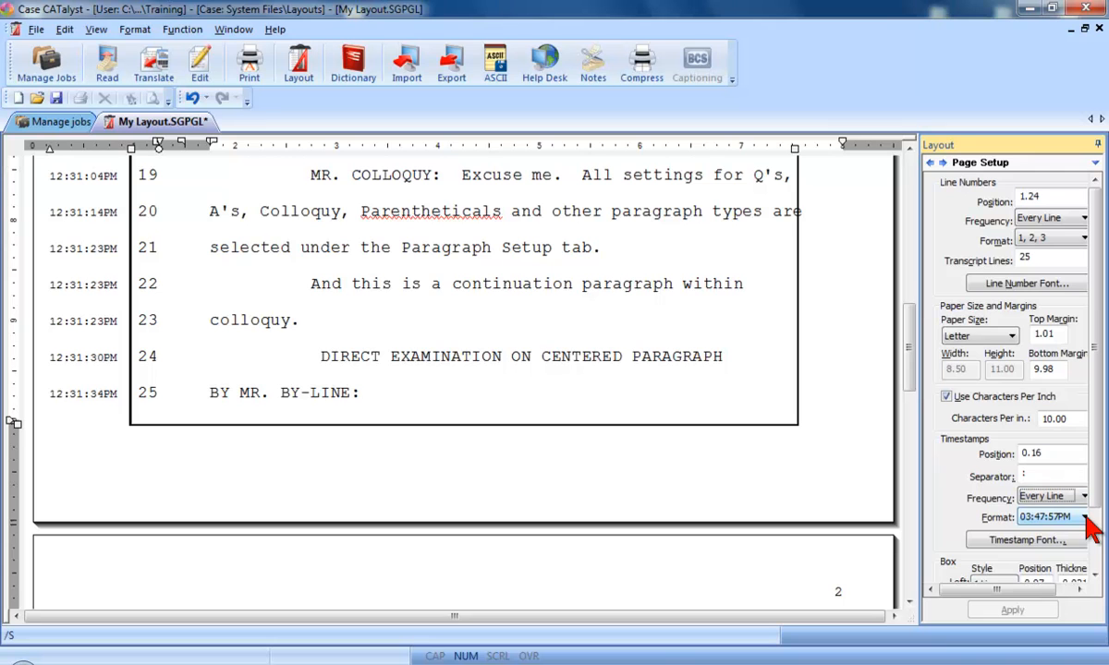
left_click(1083, 517)
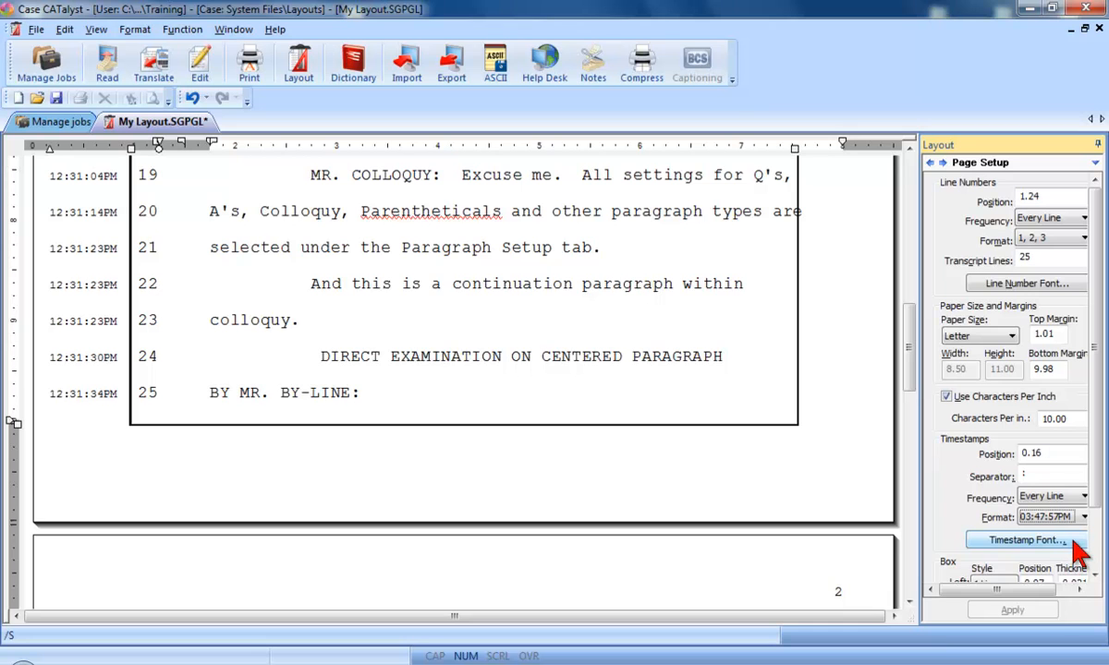
left_click(1023, 540)
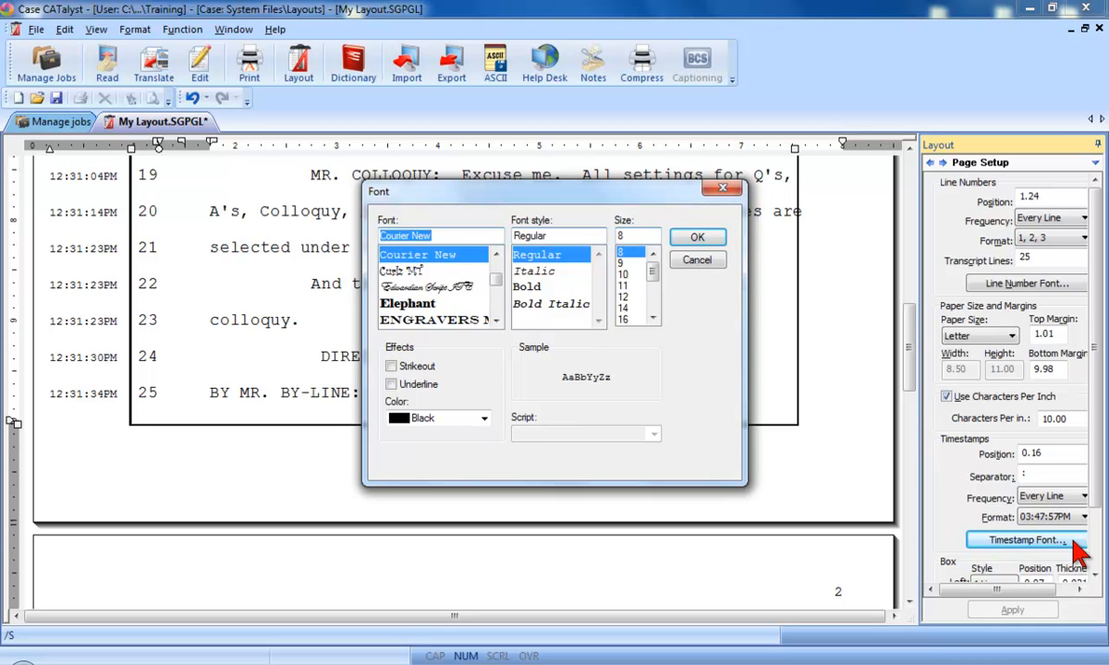
mouse_move(730, 281)
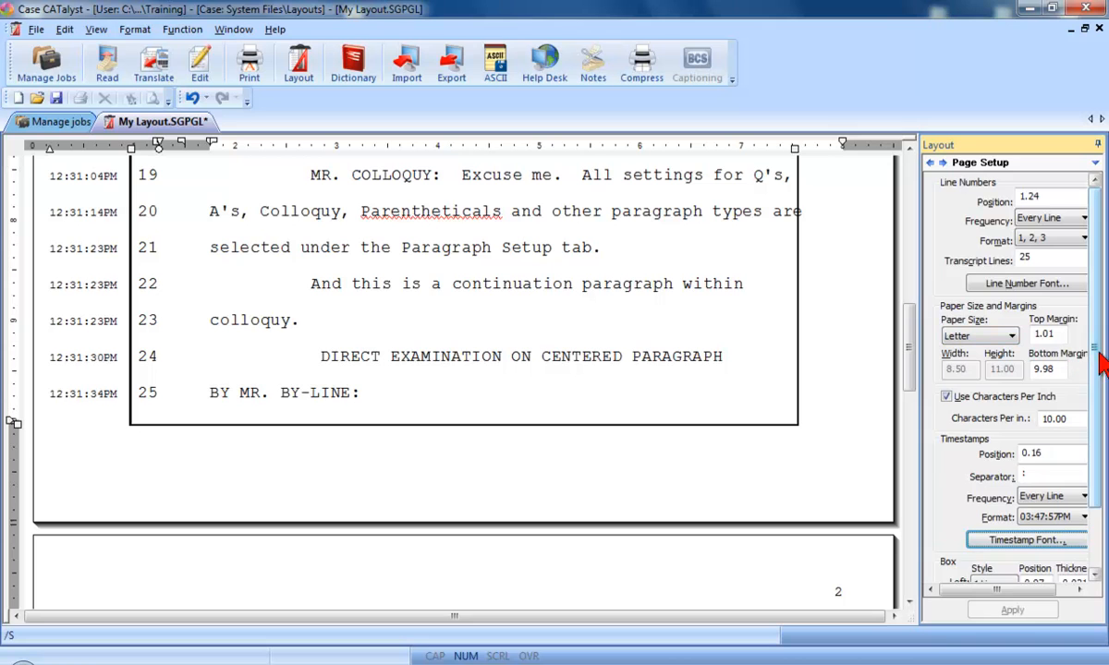
Step: Keep a 1 Line left box, drag box lines to 1.47 and 7.99, and apply
scroll("down", 3)
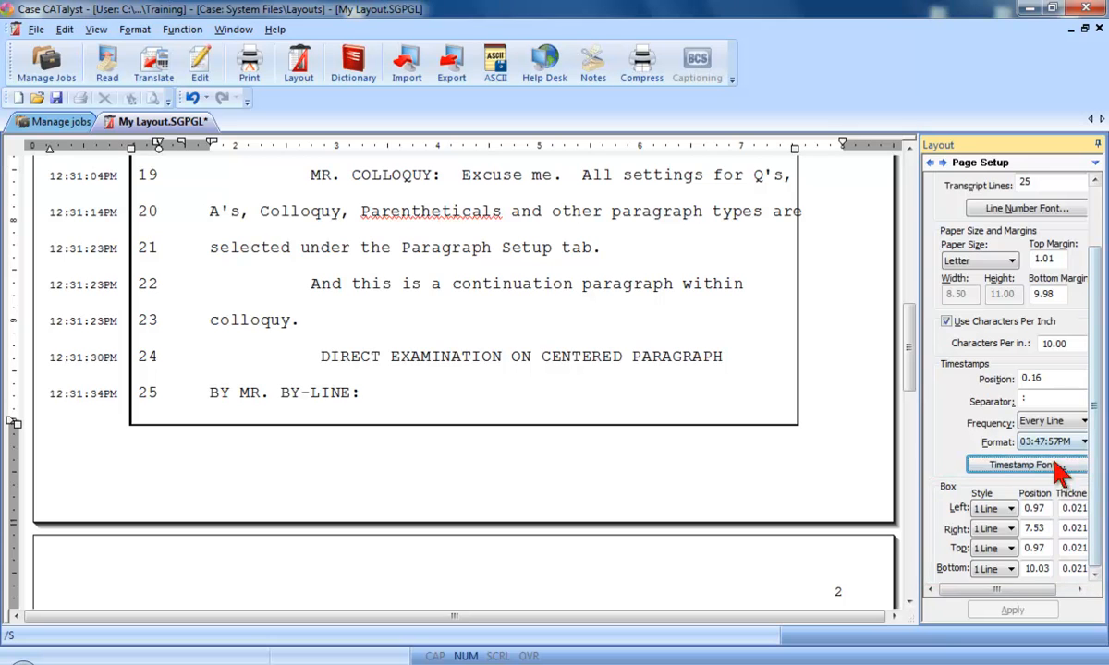
left_click(1010, 509)
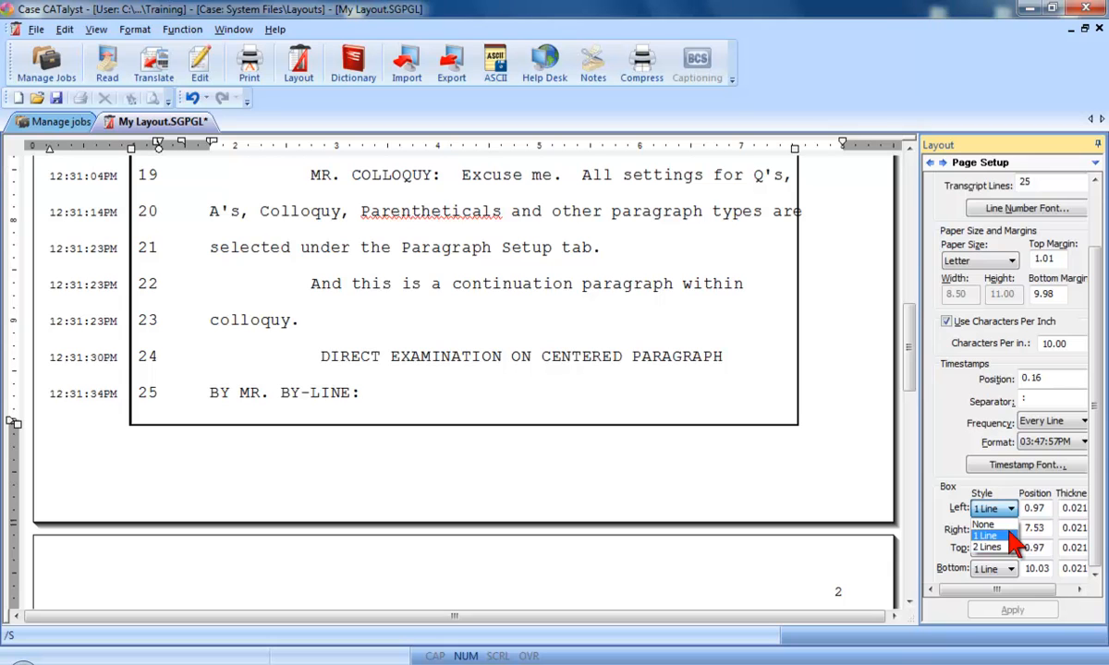
left_click(986, 537)
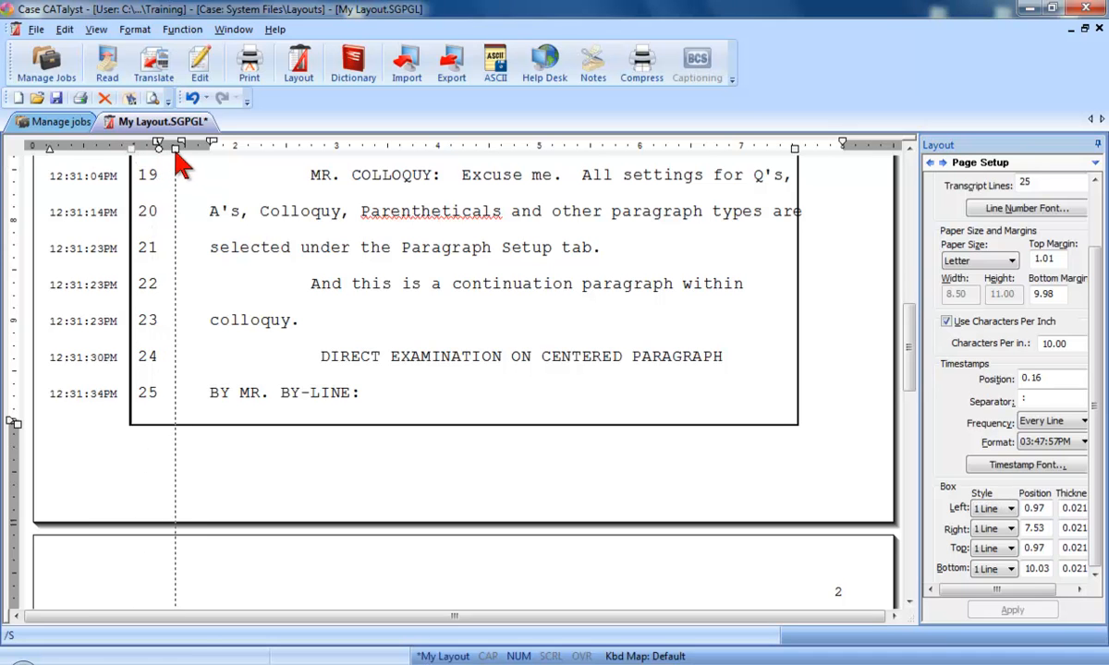
left_click_drag(158, 142, 182, 142)
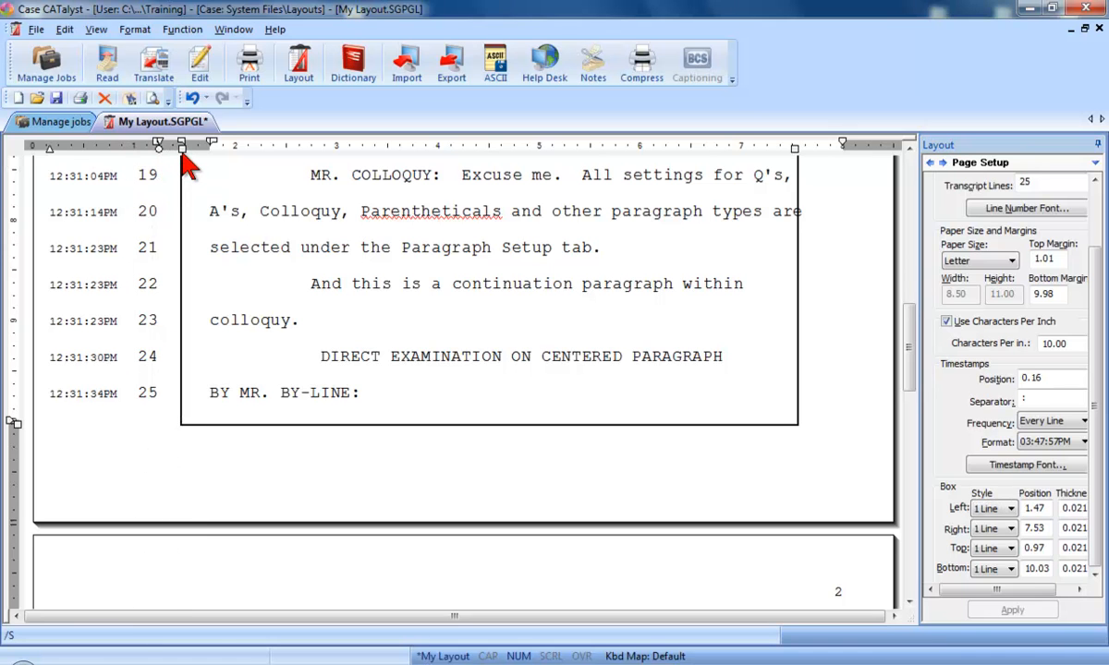
mouse_move(26, 436)
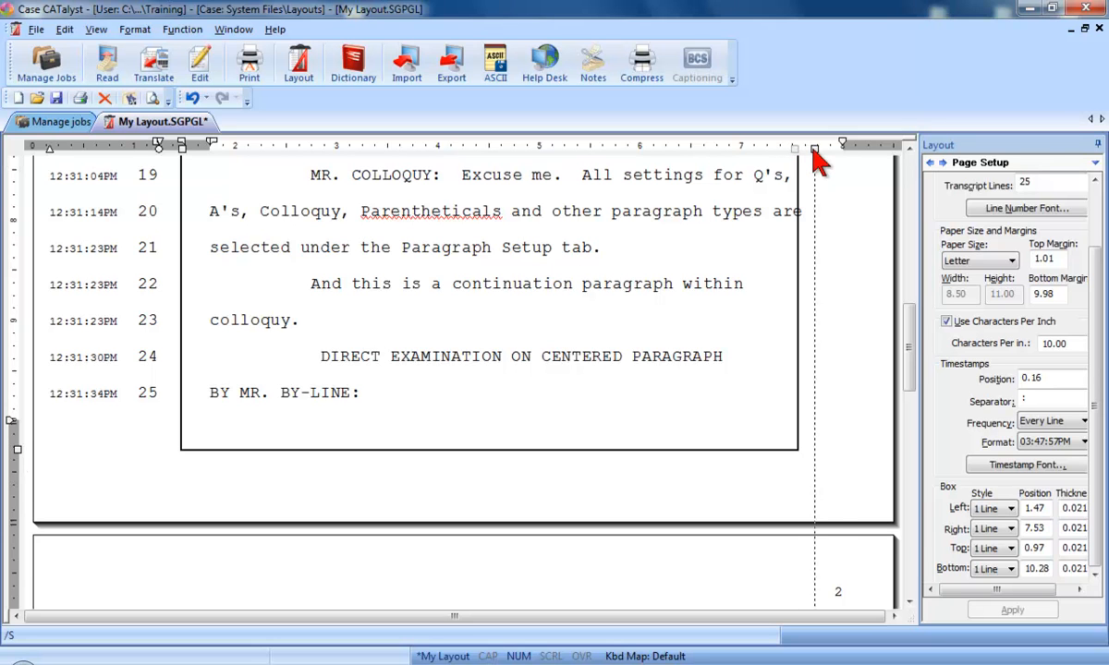
left_click_drag(813, 146, 840, 146)
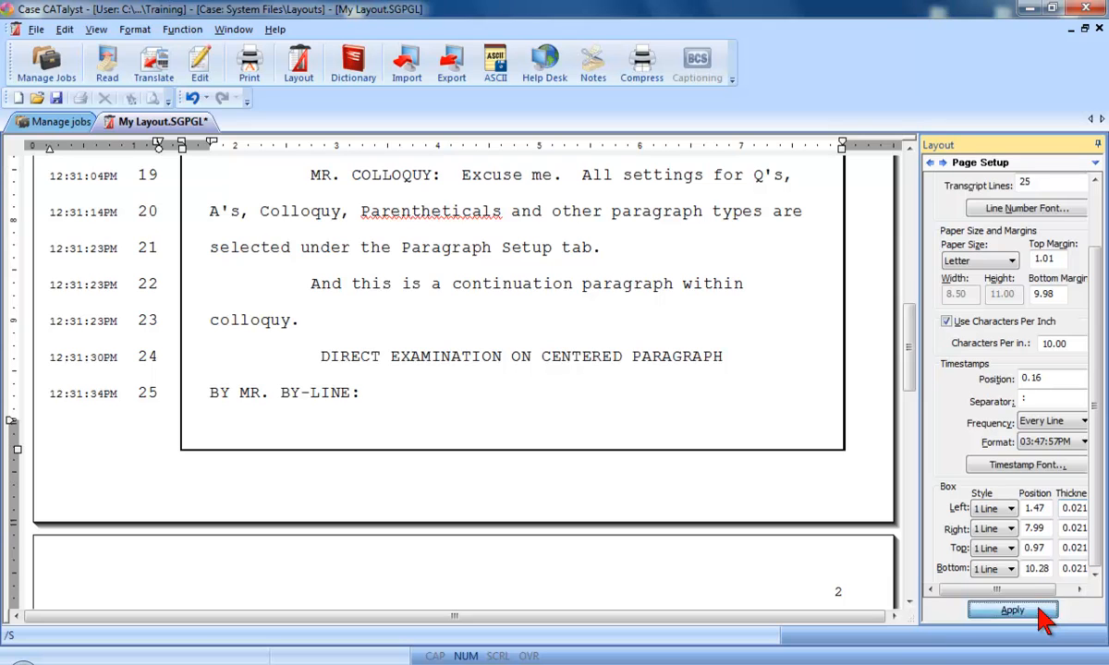
left_click(1012, 609)
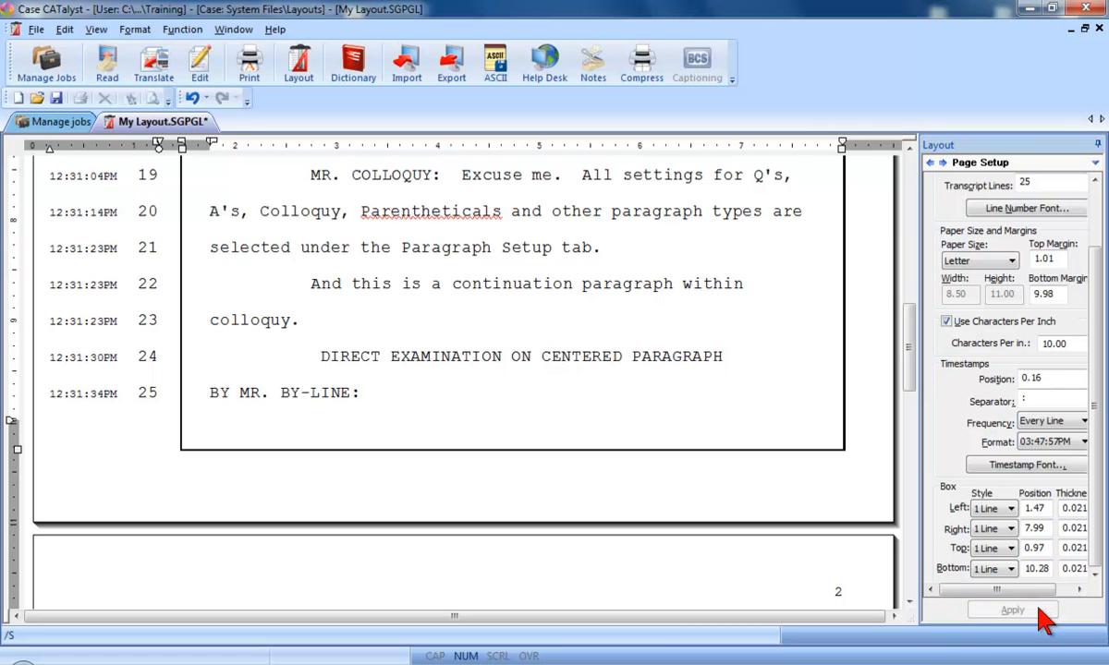